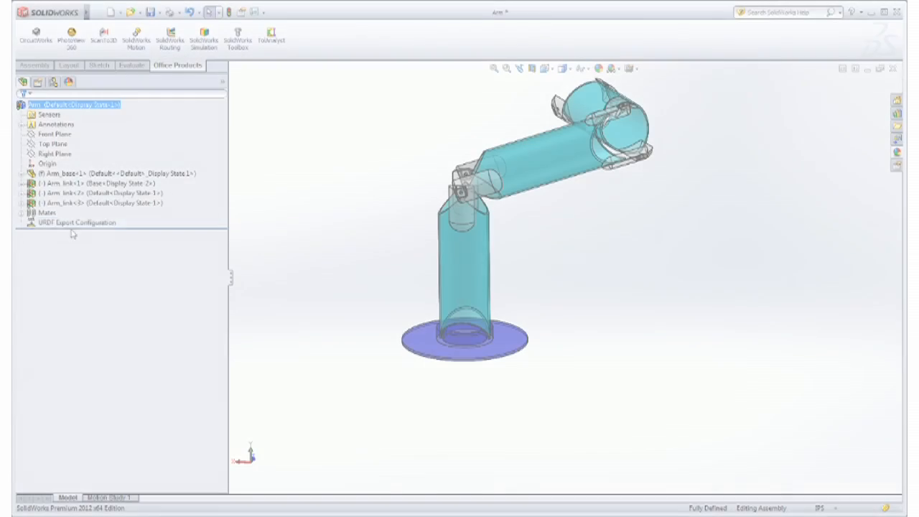
# - Start the URDF Exporter with link1 as a revolute joint1 under base_link, using Arm_link<1>
pyautogui.click(76, 222)
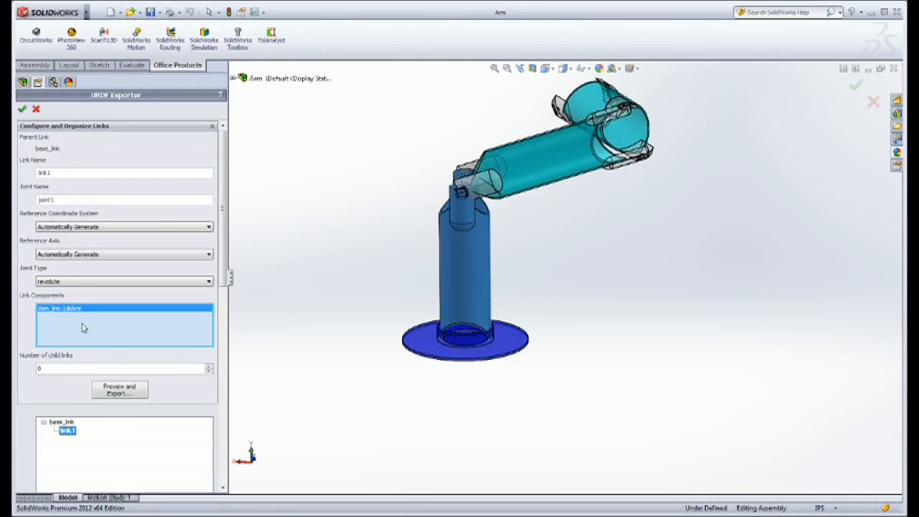
# - Add a child link under link1 named link2 and assign it the second arm link
pyautogui.click(209, 366)
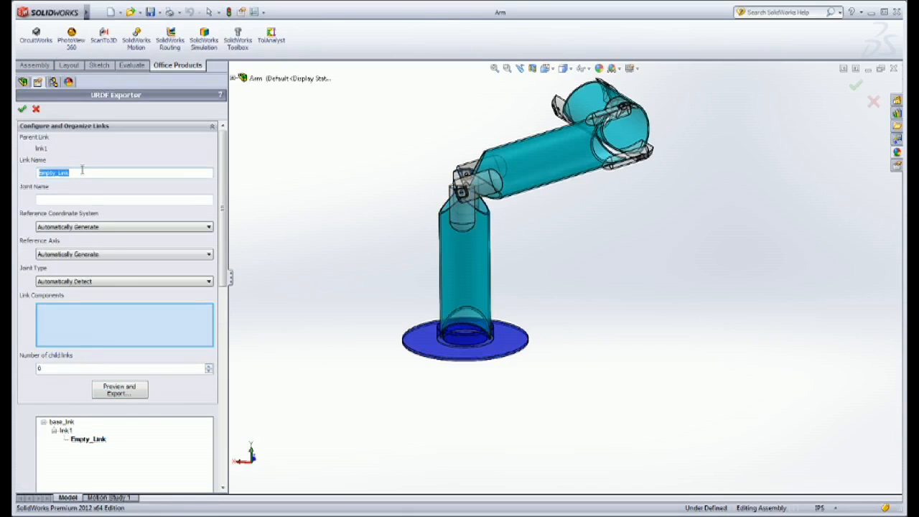
pyautogui.write('link2')
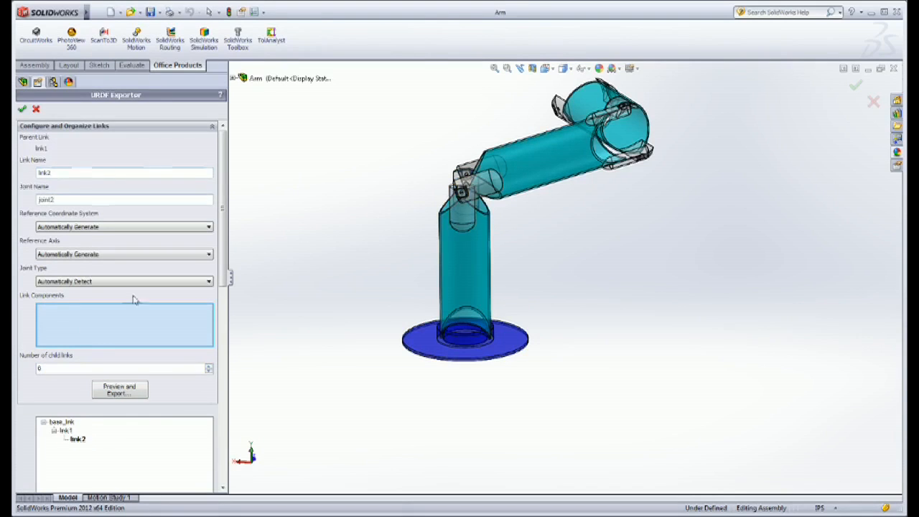
pyautogui.click(287, 157)
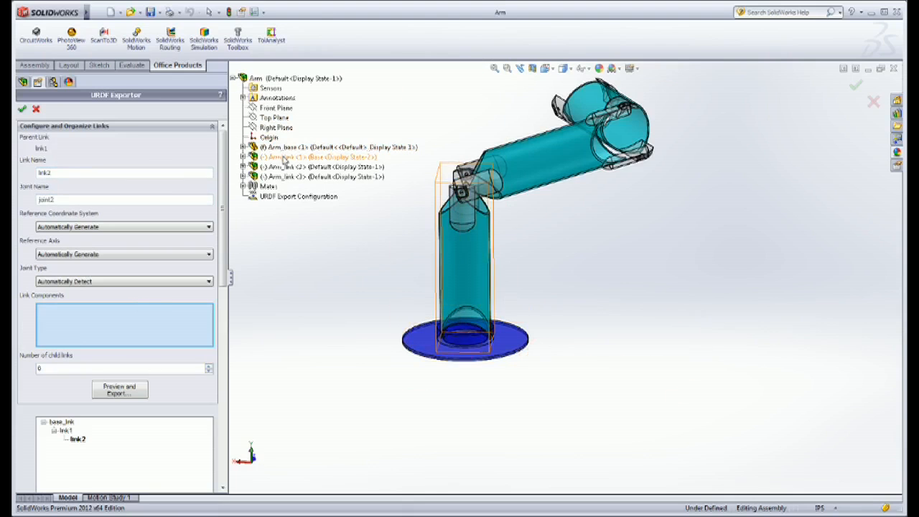
pyautogui.click(294, 167)
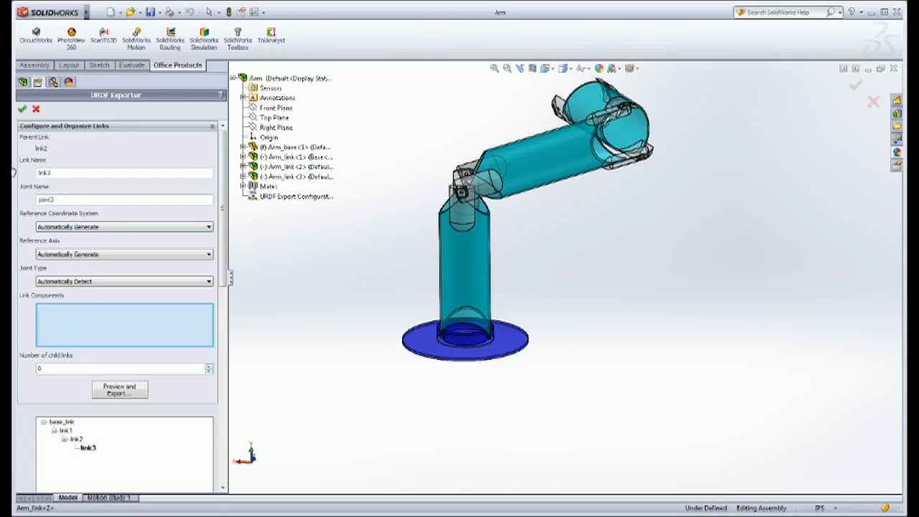
# - Assign Arm_link<3> to link3, keep joint type automatically detected, and run Preview and Export
pyautogui.click(297, 176)
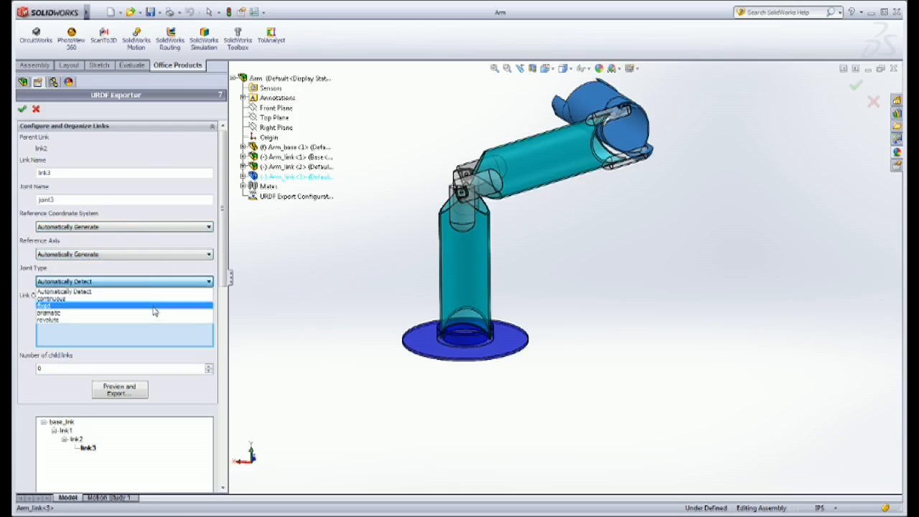
pyautogui.click(65, 292)
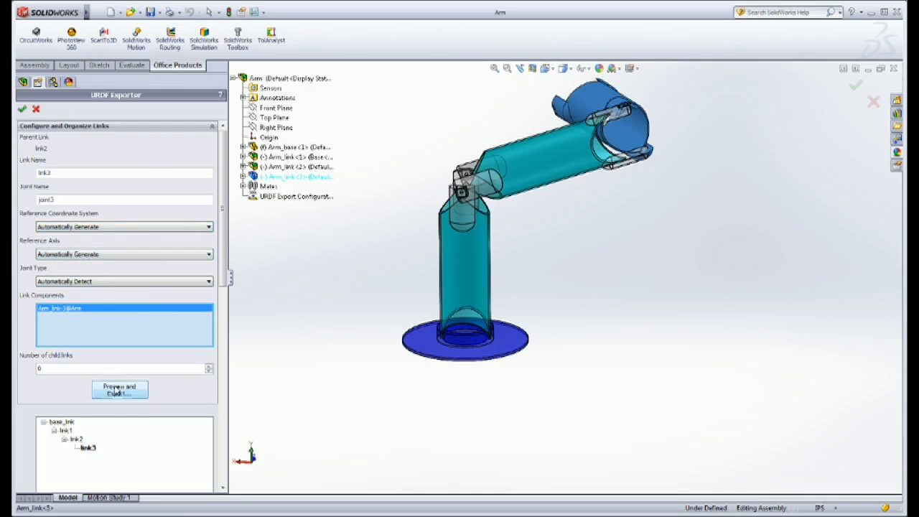
pyautogui.click(120, 390)
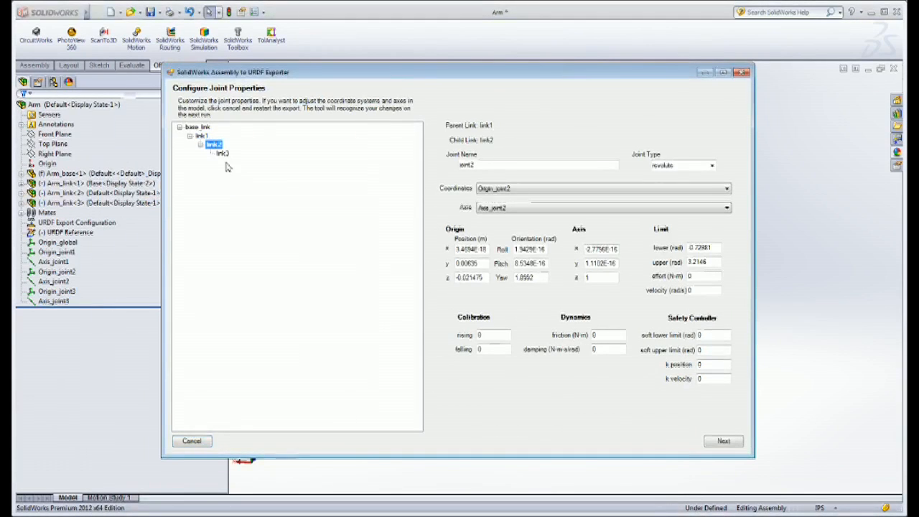
# - Review joint3 and link properties, save the URDF package as Arm42, and confirm
pyautogui.click(723, 441)
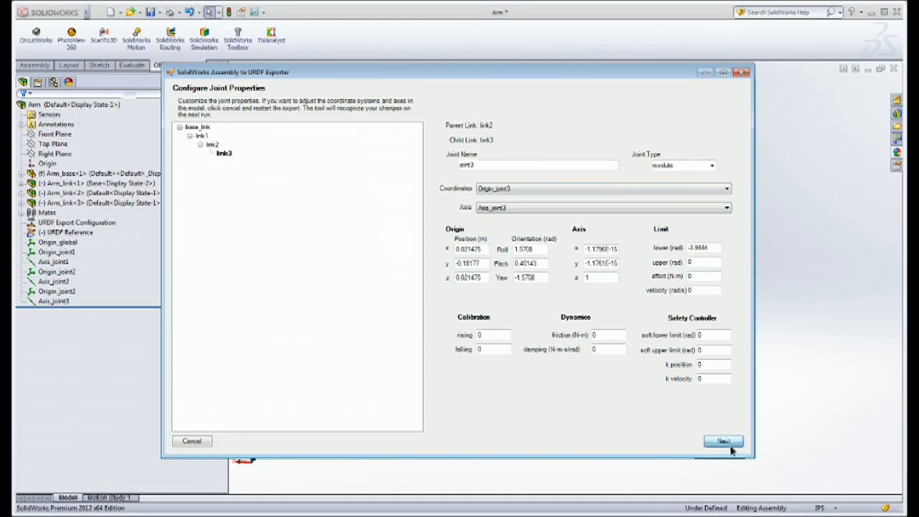
pyautogui.click(722, 441)
pyautogui.write('Arm42')
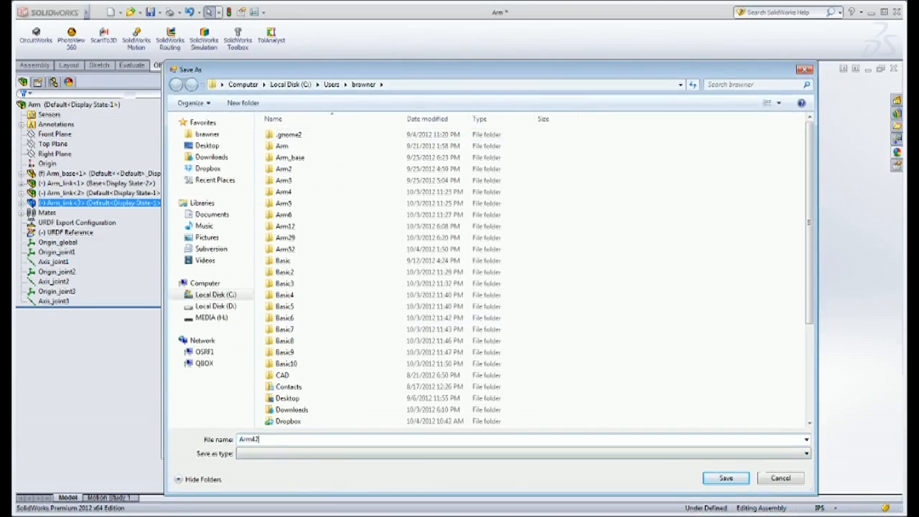
pyautogui.click(725, 477)
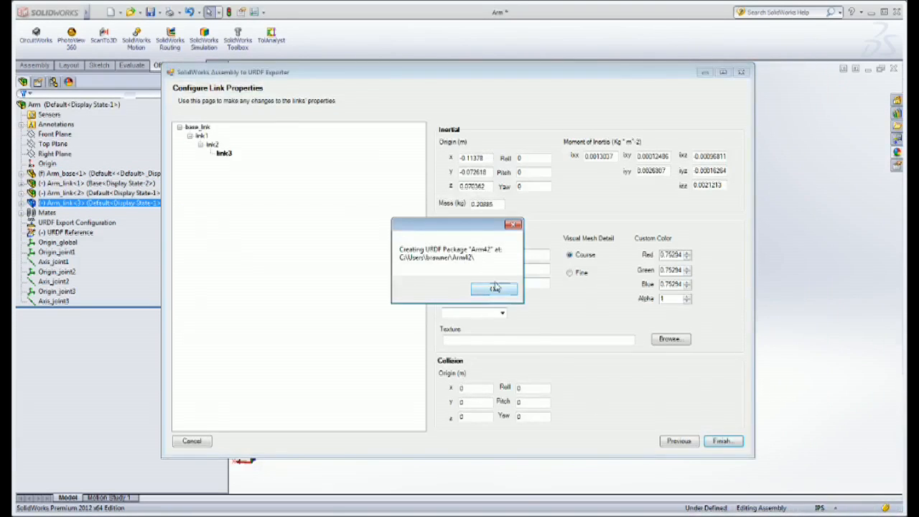
pyautogui.click(494, 288)
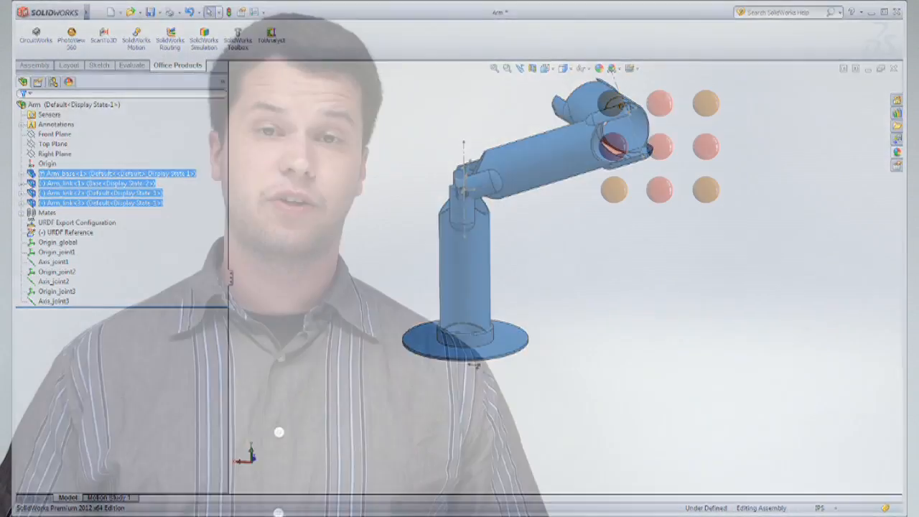